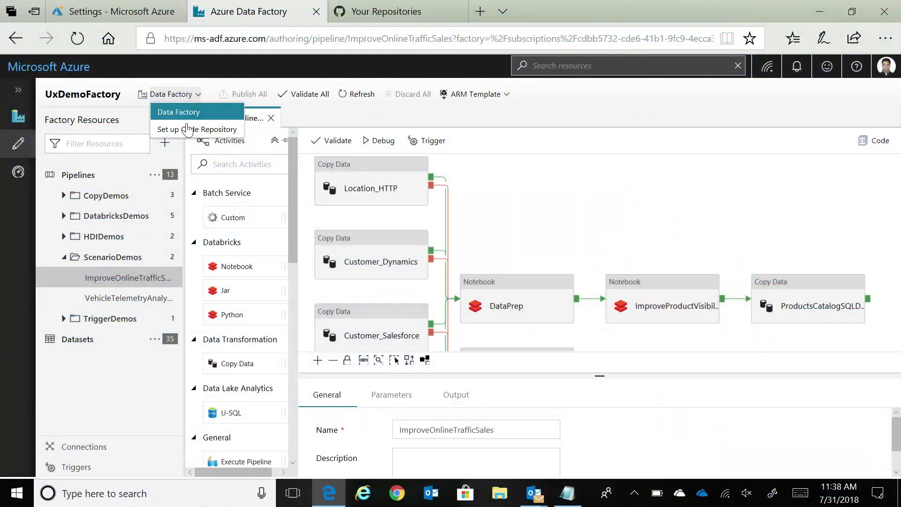
click(198, 129)
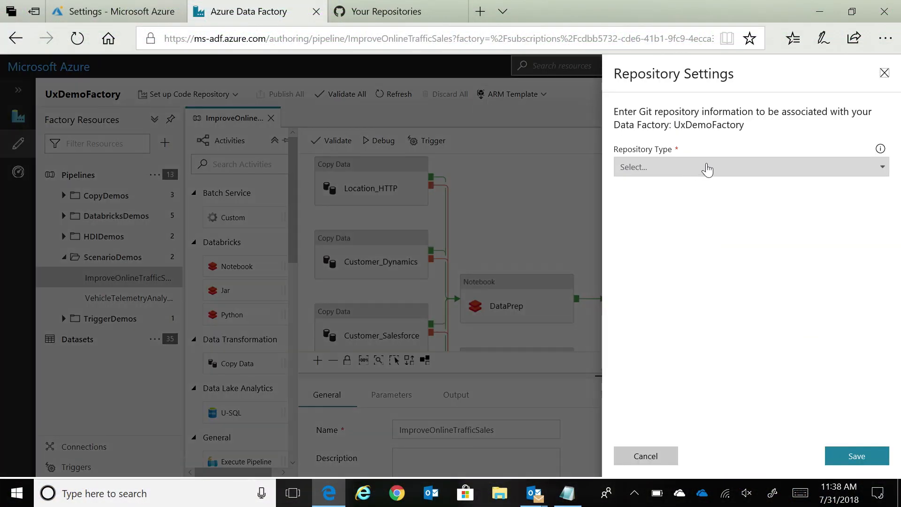
click(747, 167)
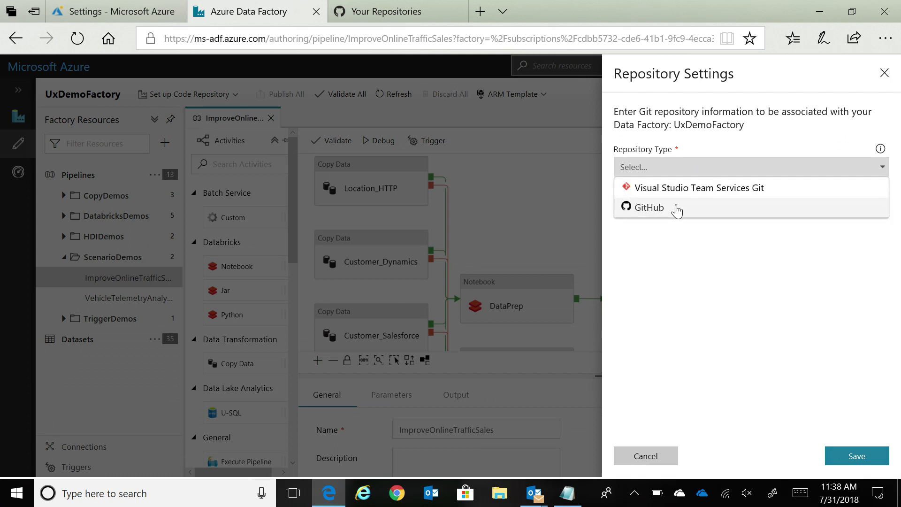
mouse_move(668, 224)
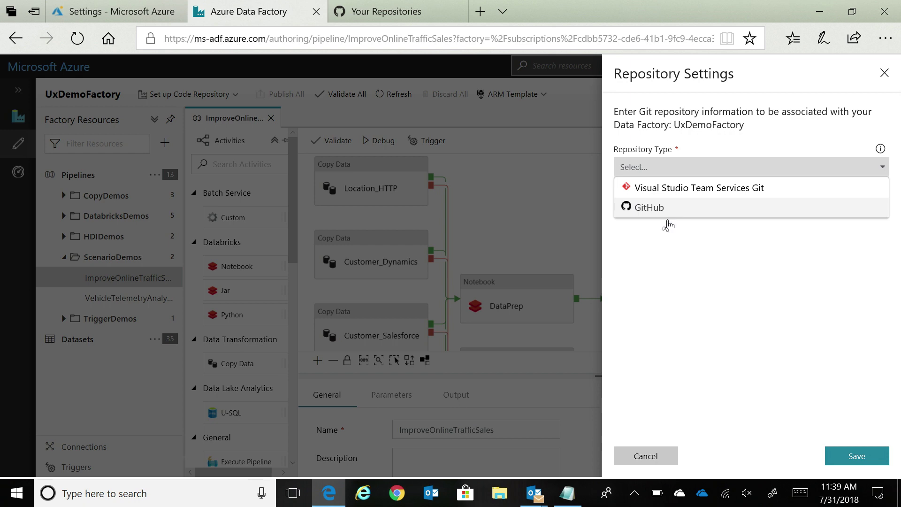
click(645, 456)
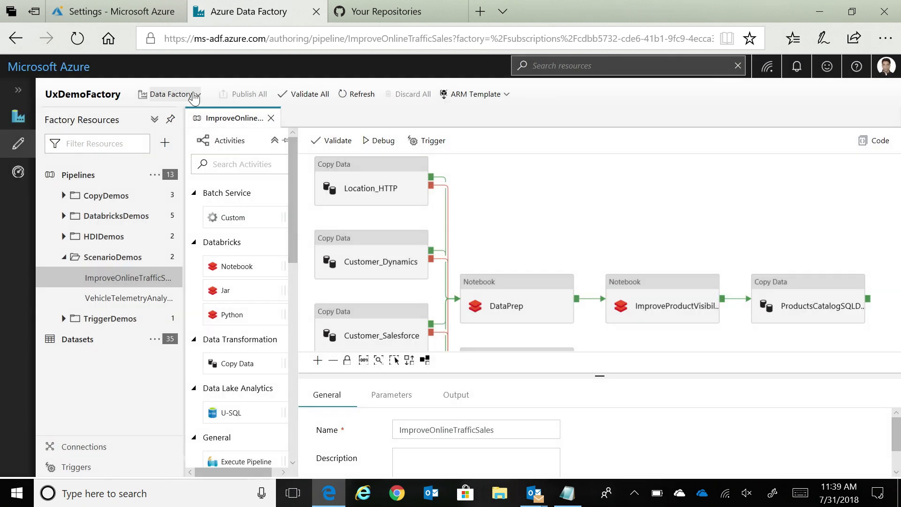
click(199, 93)
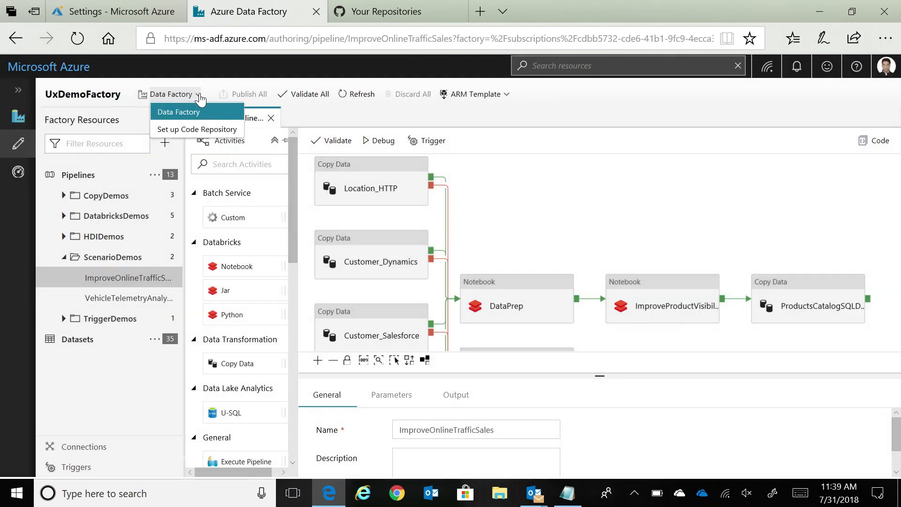